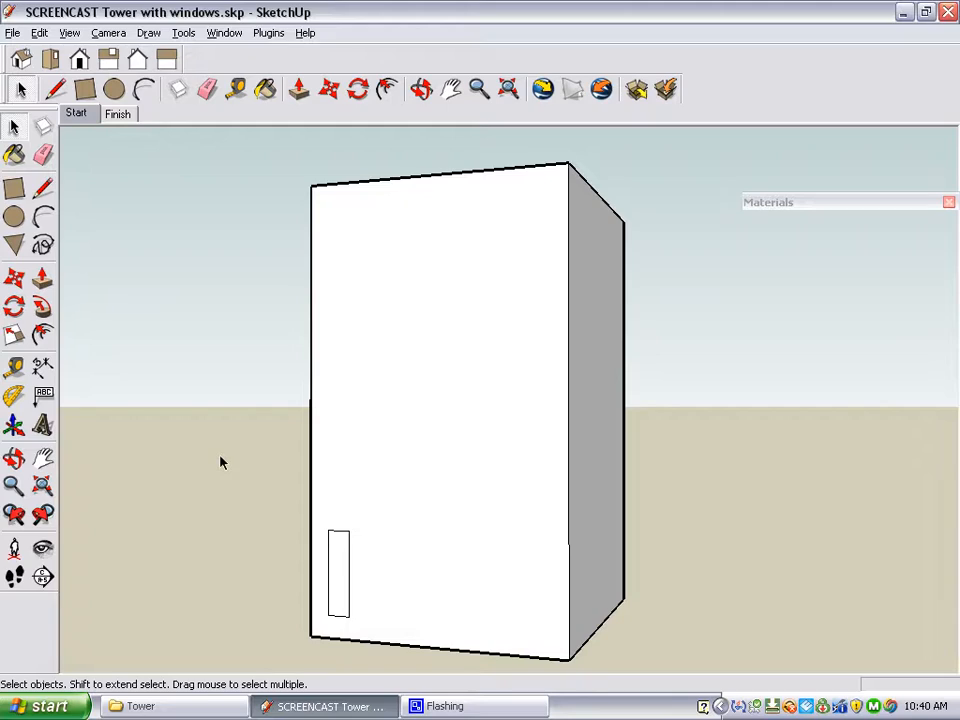
{"action": "mouse_move", "coordinate": [347, 583]}
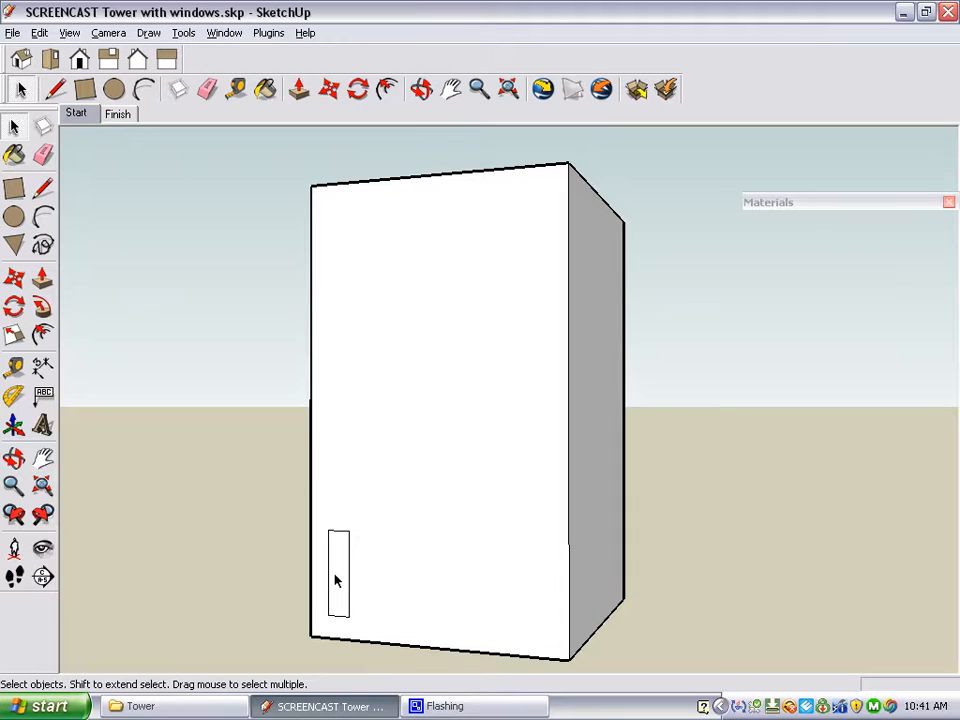
{"action": "mouse_move", "coordinate": [500, 470]}
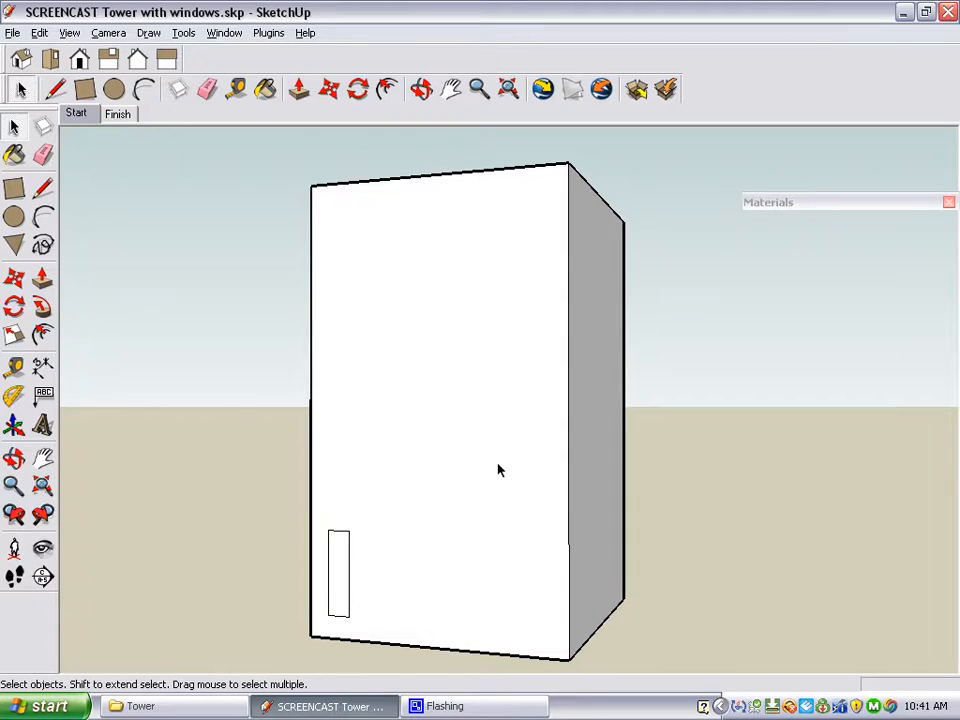
{"action": "mouse_move", "coordinate": [467, 387]}
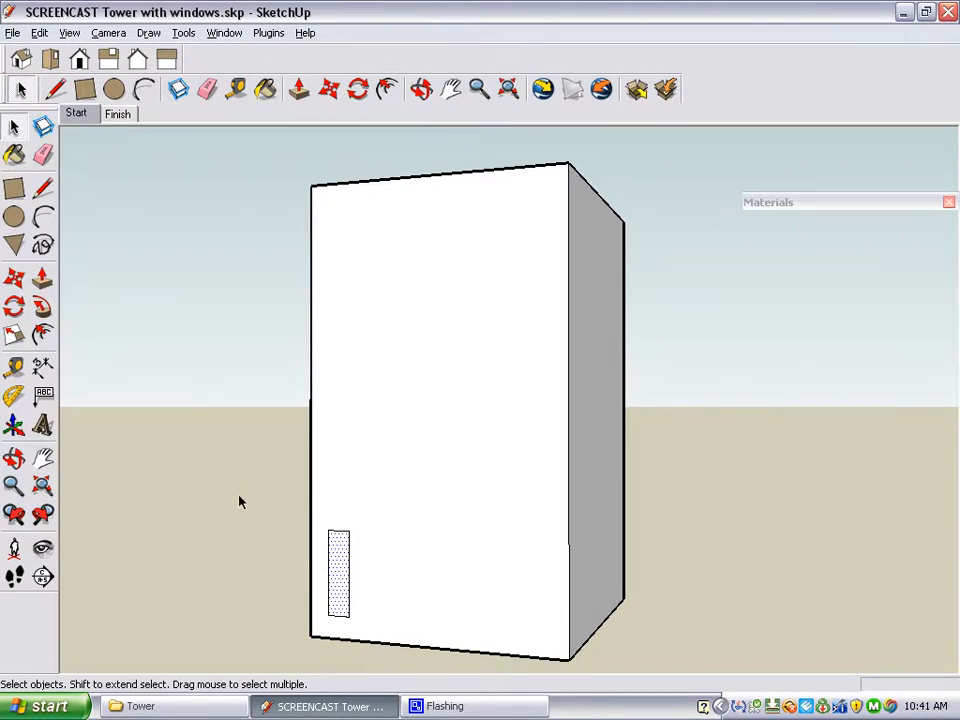
{"action": "mouse_move", "coordinate": [278, 283]}
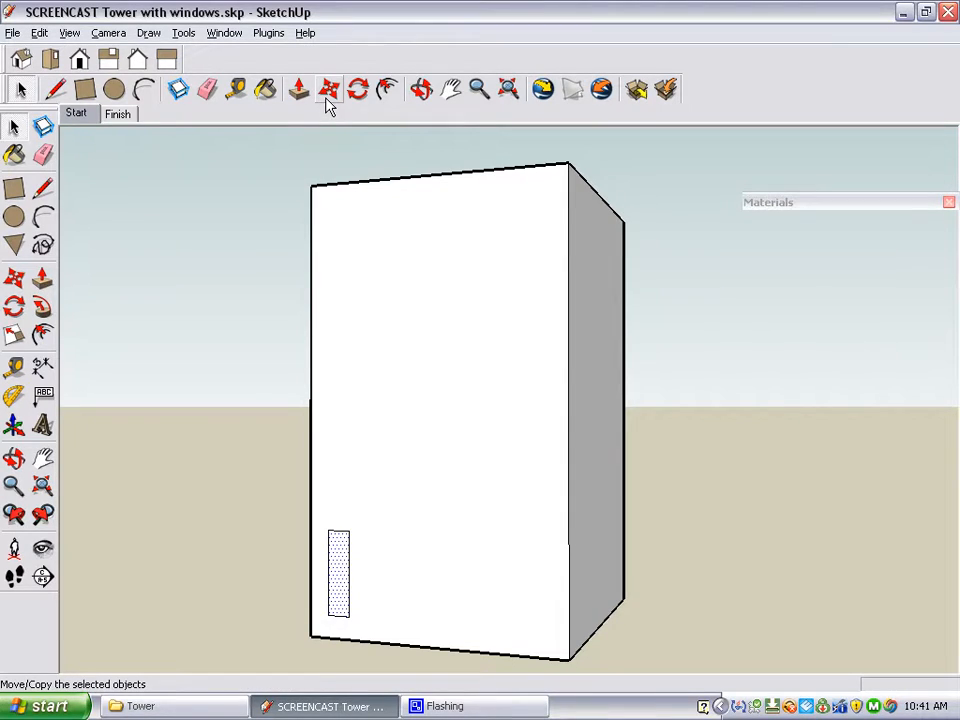
- Start moving a copy of the selected window to the right
{"action": "left_click", "coordinate": [303, 85]}
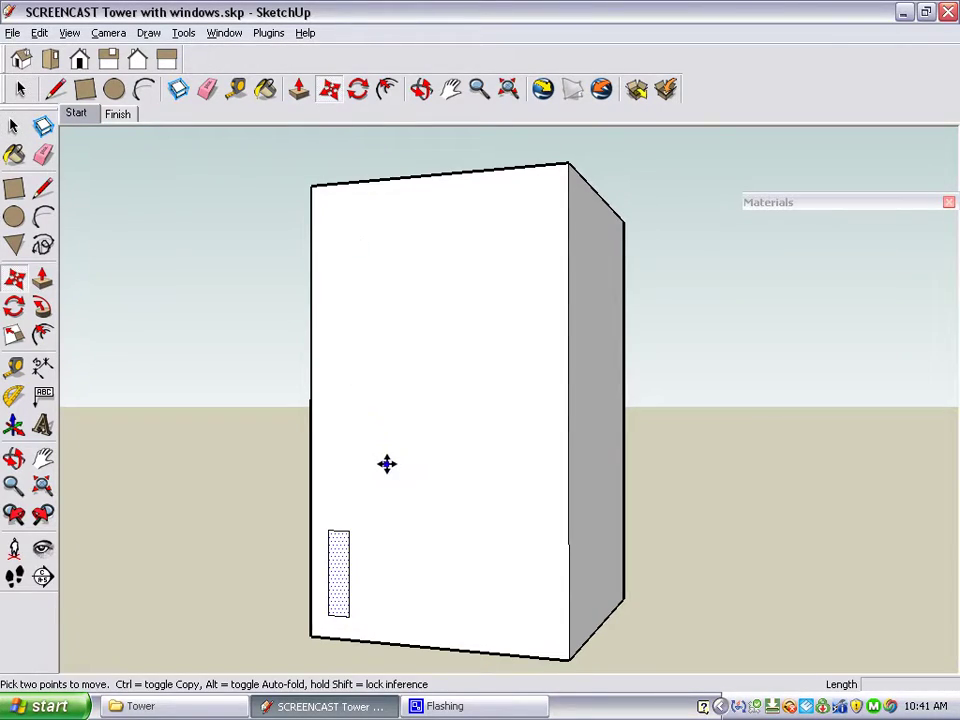
{"action": "mouse_move", "coordinate": [250, 450]}
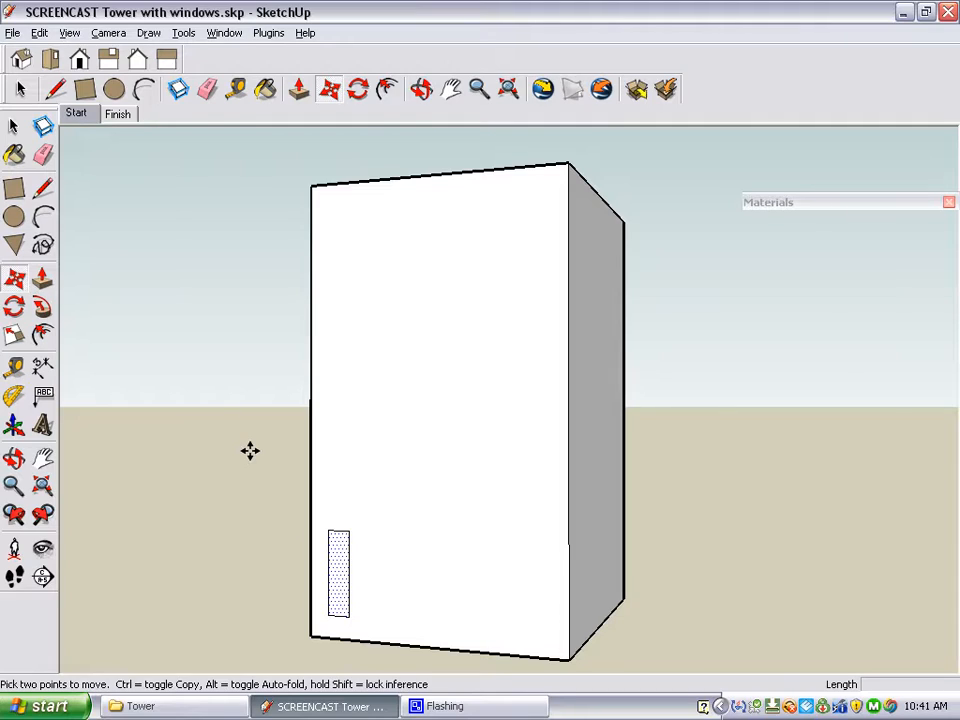
{"action": "mouse_move", "coordinate": [258, 433]}
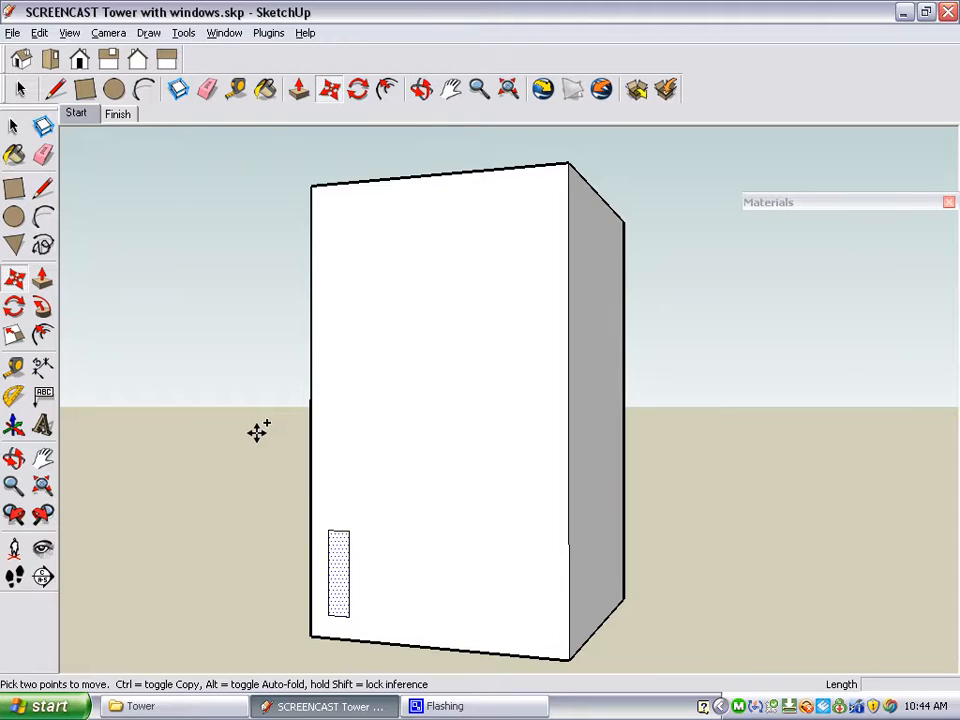
{"action": "mouse_move", "coordinate": [340, 466]}
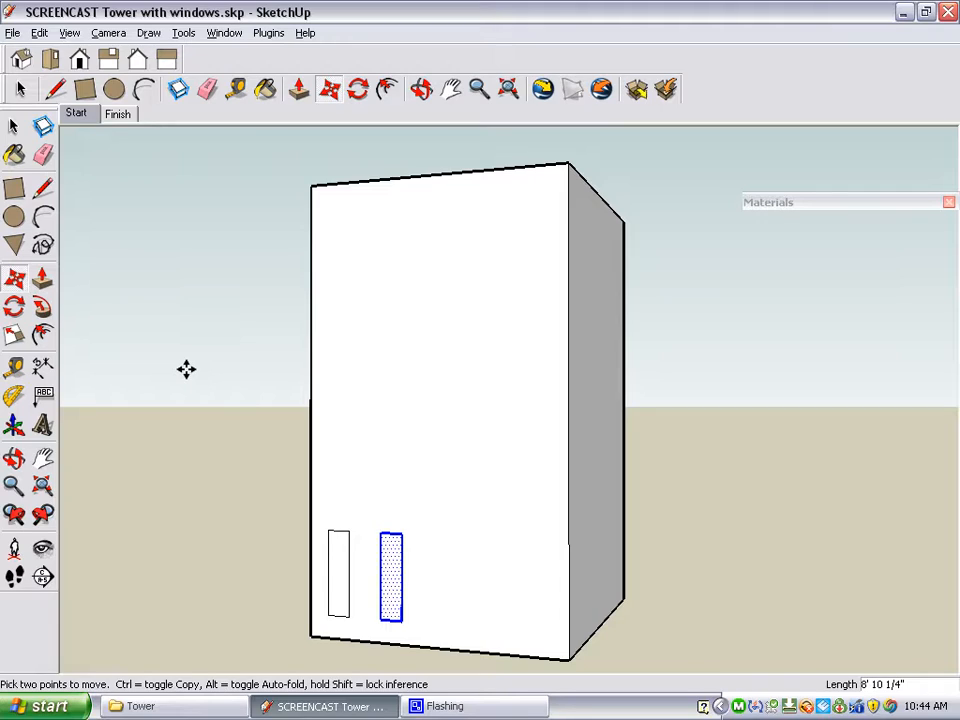
{"action": "mouse_move", "coordinate": [905, 660]}
{"action": "type", "text": "4"}
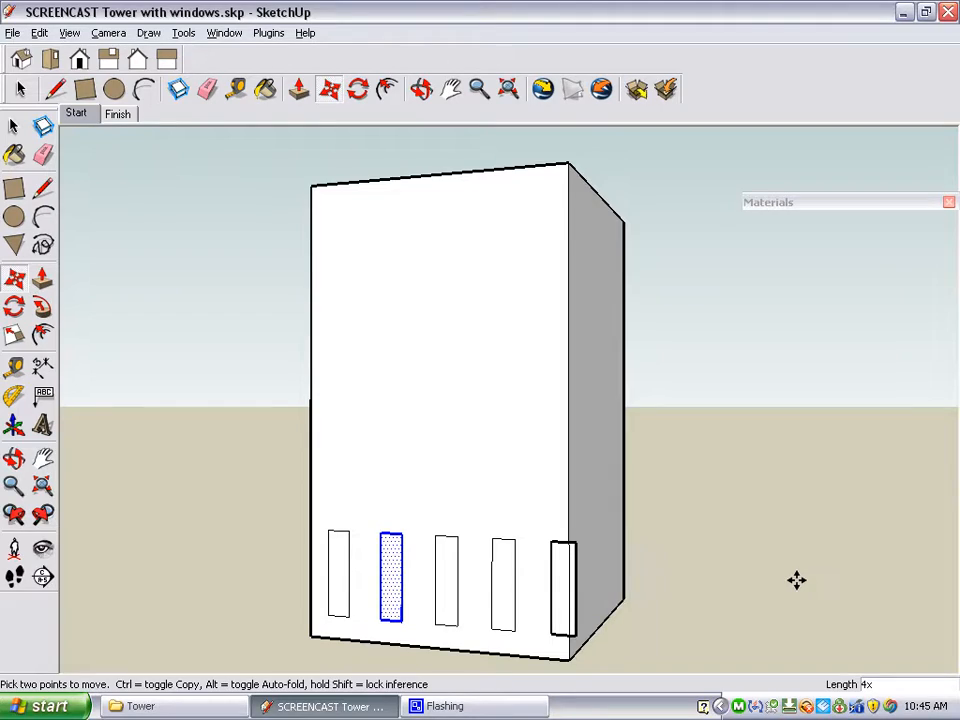
{"action": "mouse_move", "coordinate": [695, 353]}
{"action": "type", "text": "95"}
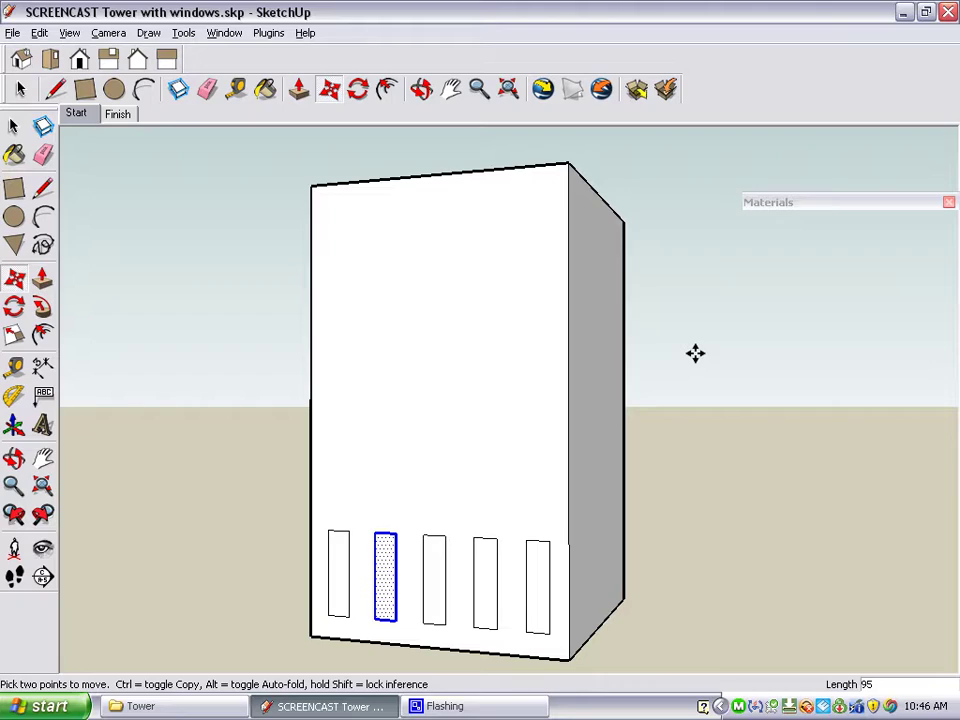
{"action": "mouse_move", "coordinate": [262, 438]}
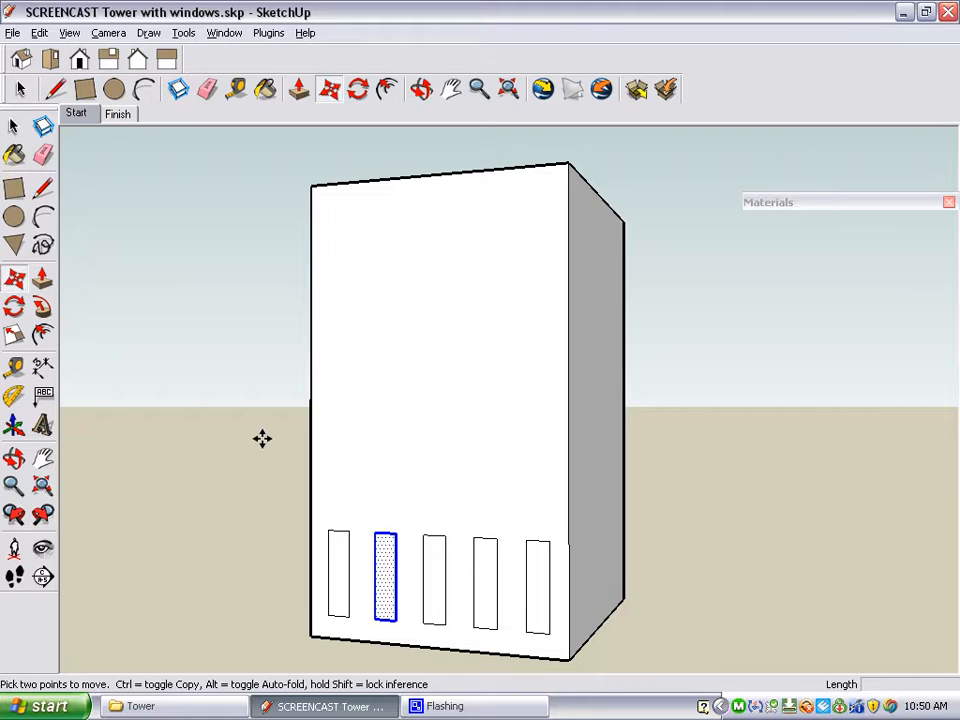
{"action": "mouse_move", "coordinate": [247, 369]}
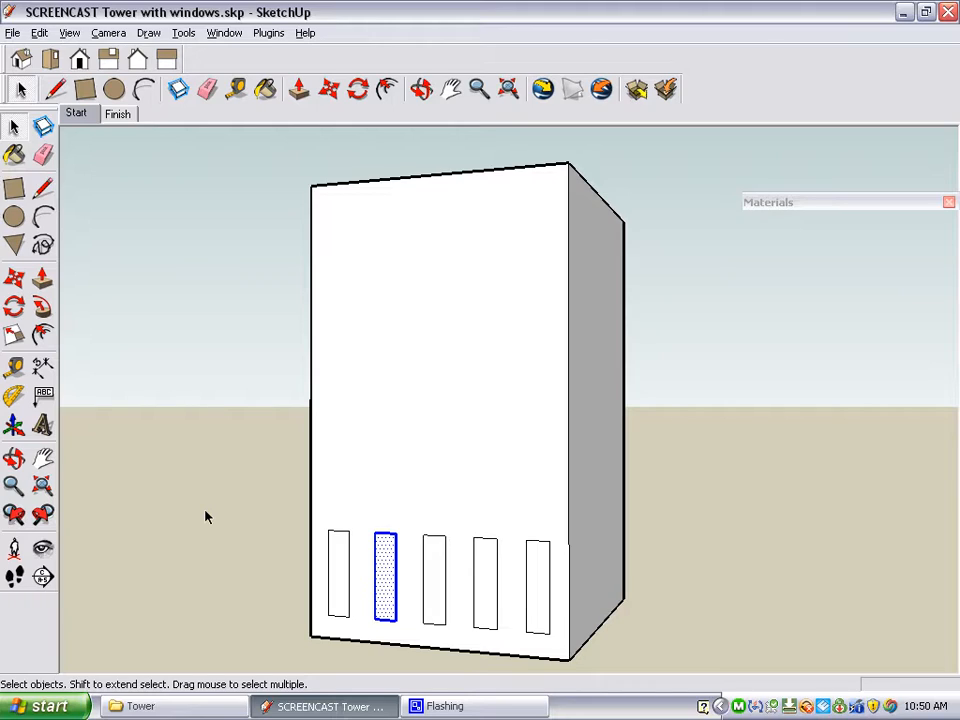
{"action": "mouse_move", "coordinate": [364, 565]}
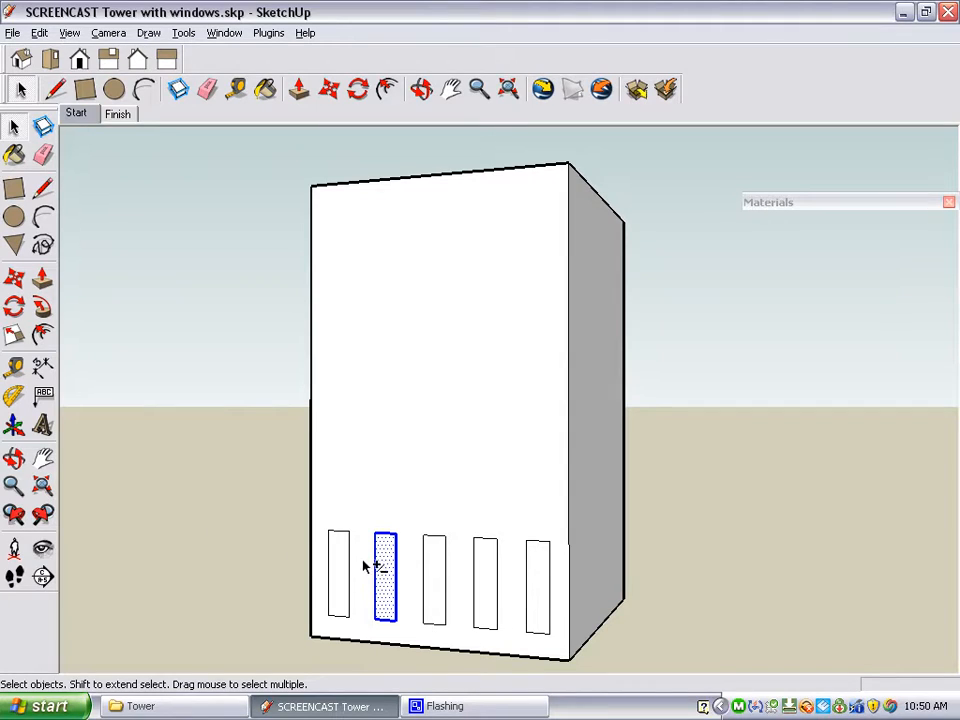
{"action": "mouse_move", "coordinate": [344, 565]}
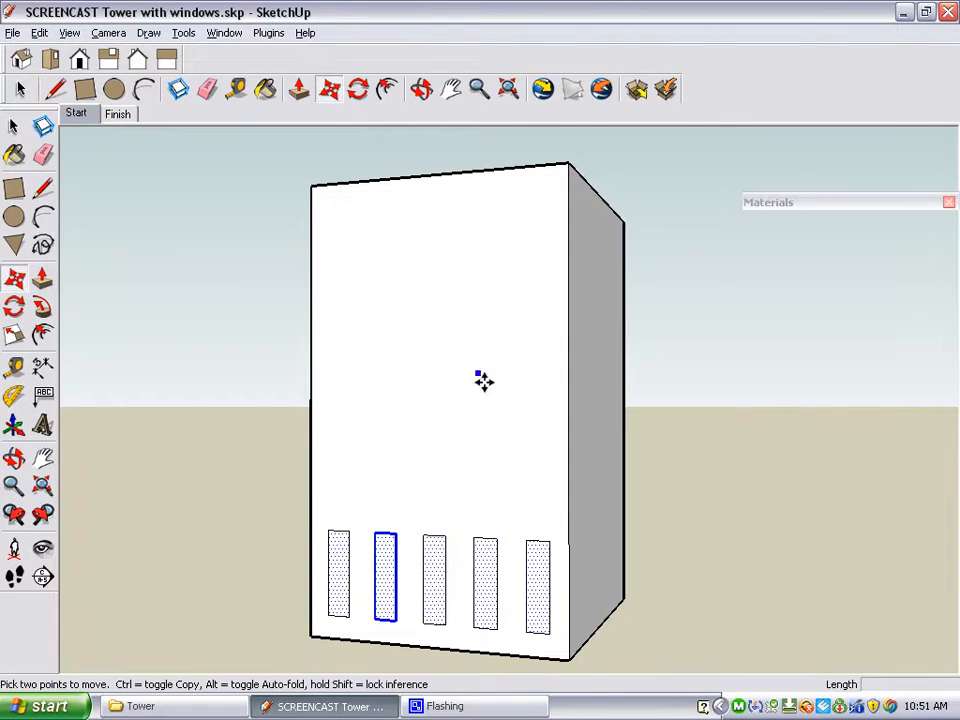
{"action": "mouse_move", "coordinate": [554, 468]}
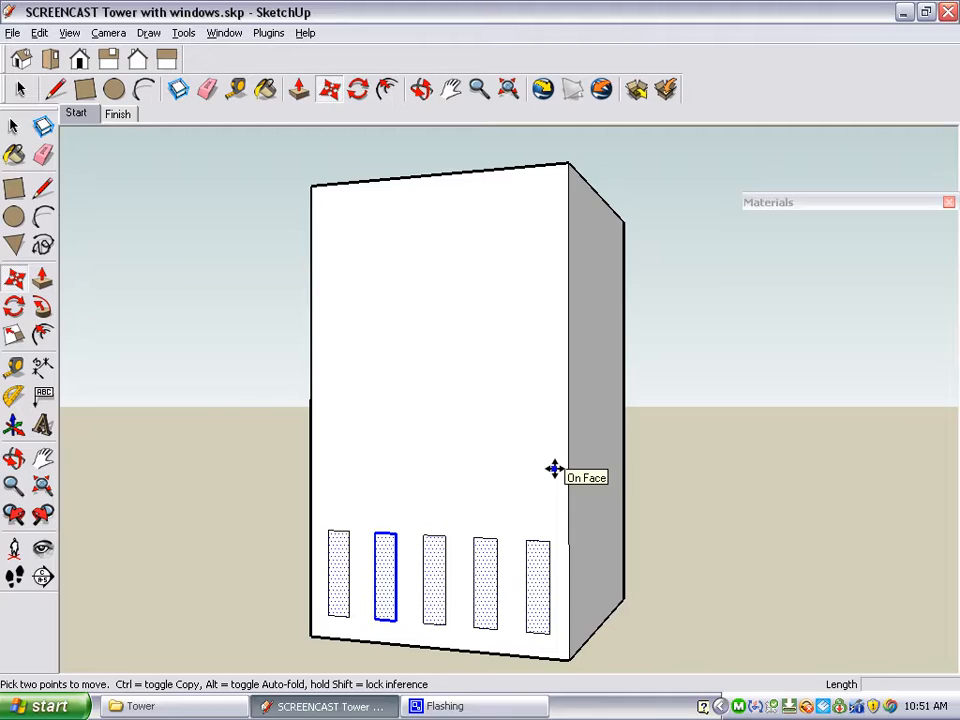
{"action": "mouse_move", "coordinate": [554, 470]}
{"action": "type", "text": "3"}
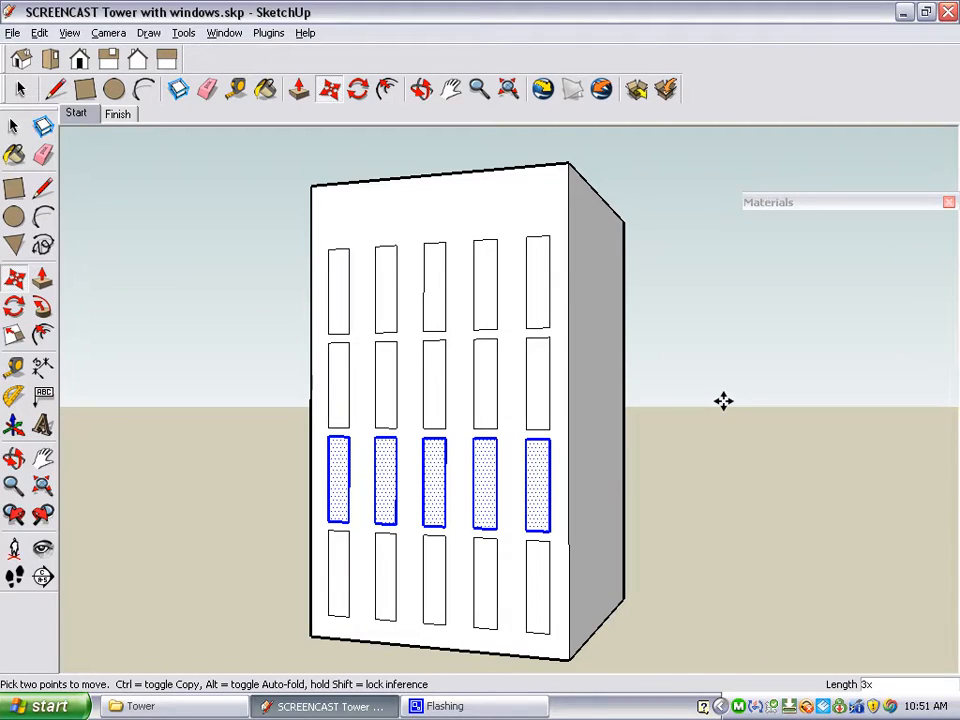
- Enter 200 as the spacing between the copied window rows
{"action": "type", "text": "200"}
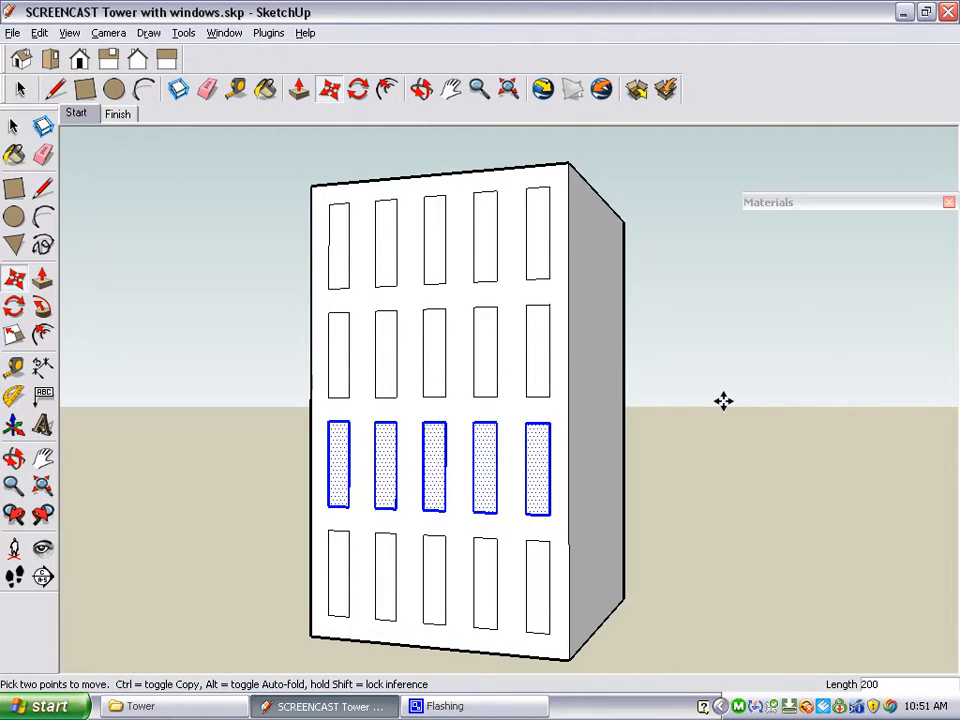
{"action": "mouse_move", "coordinate": [282, 378]}
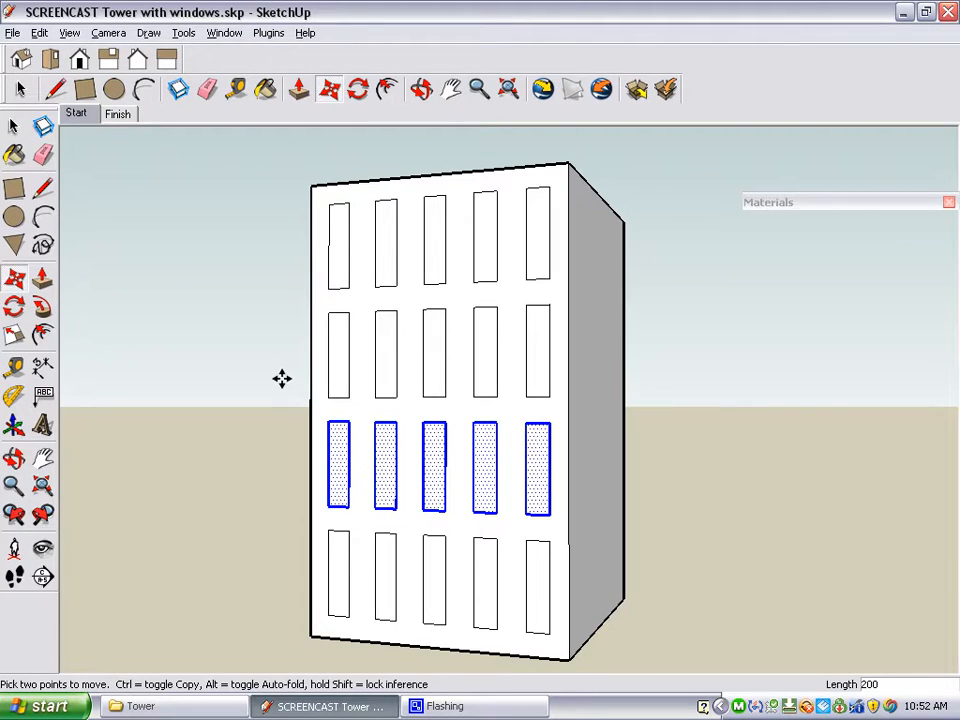
{"action": "mouse_move", "coordinate": [264, 379]}
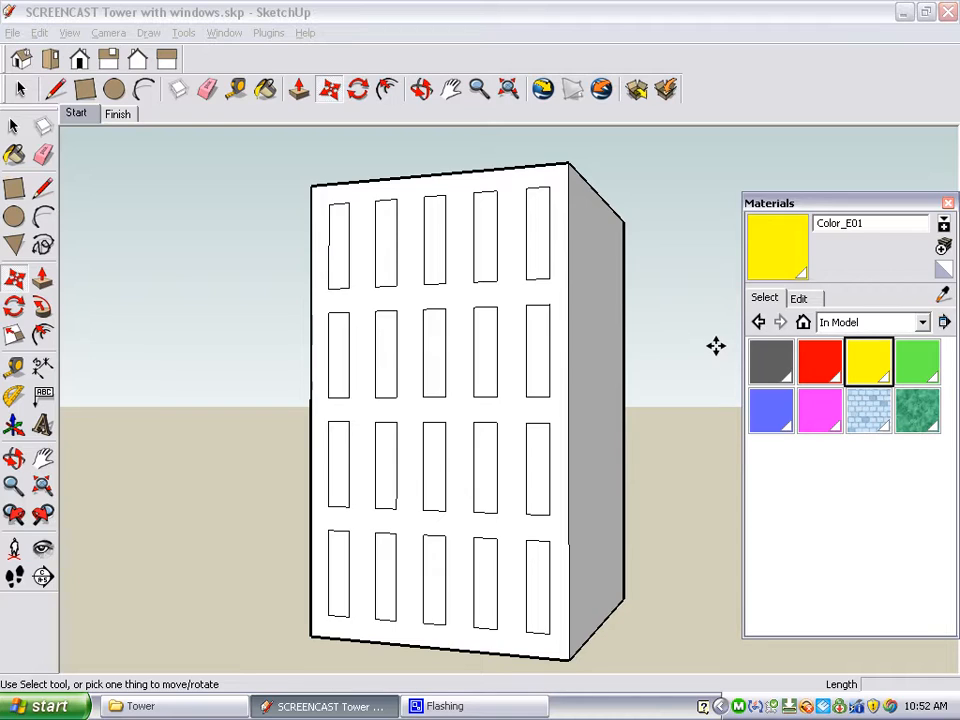
{"action": "mouse_move", "coordinate": [820, 363]}
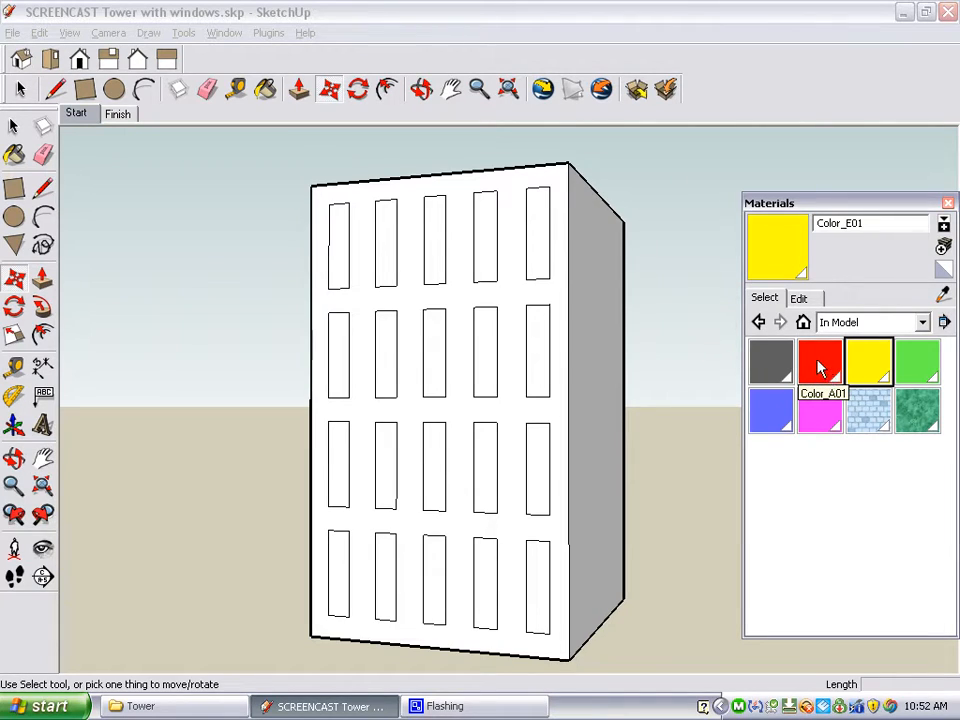
- Paint windows red, green and magenta, including the left second-row window in magenta
{"action": "left_click", "coordinate": [819, 364]}
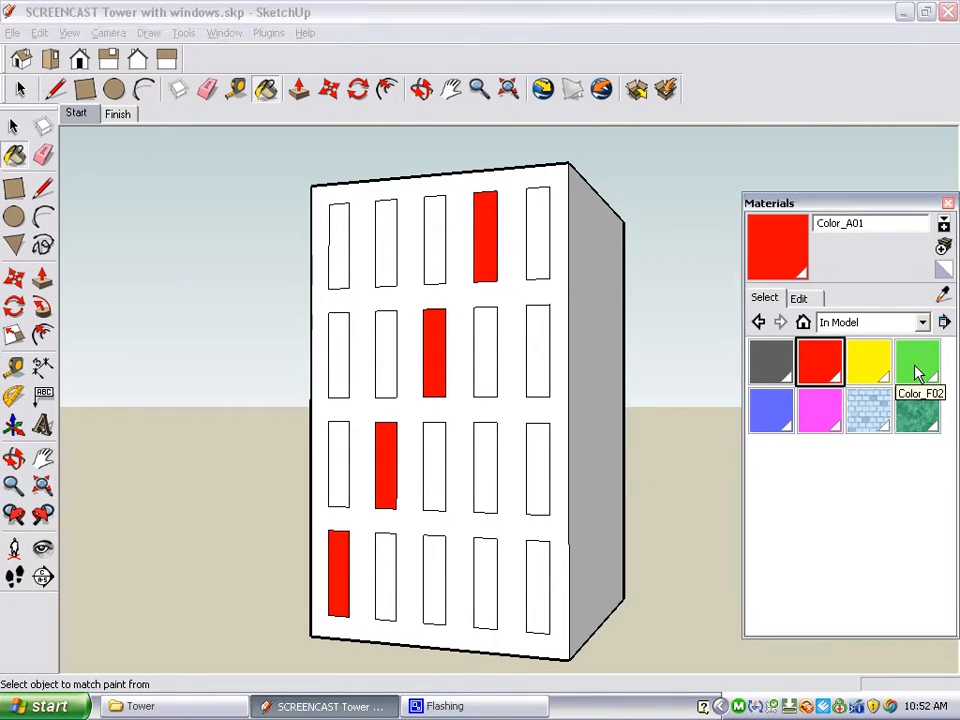
{"action": "left_click", "coordinate": [437, 458]}
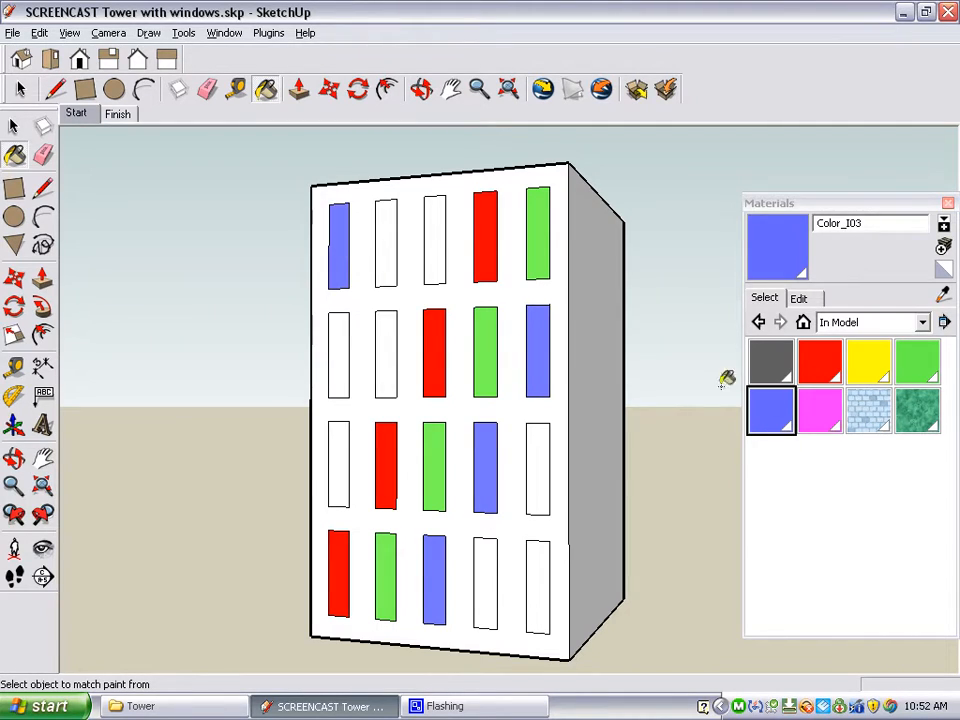
{"action": "left_click", "coordinate": [820, 412]}
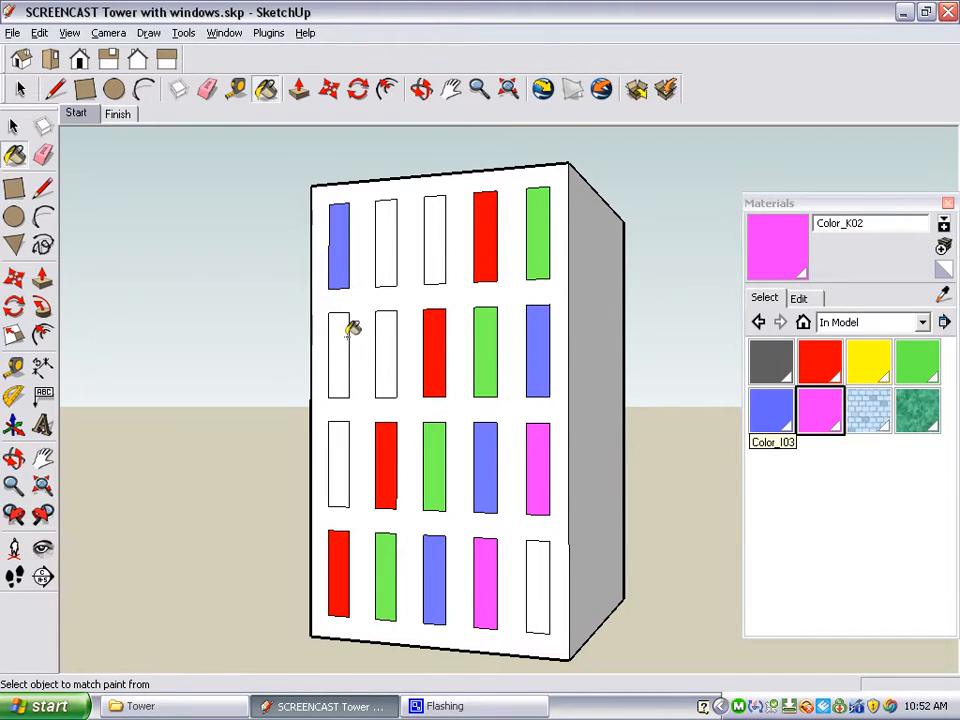
{"action": "left_click", "coordinate": [863, 362]}
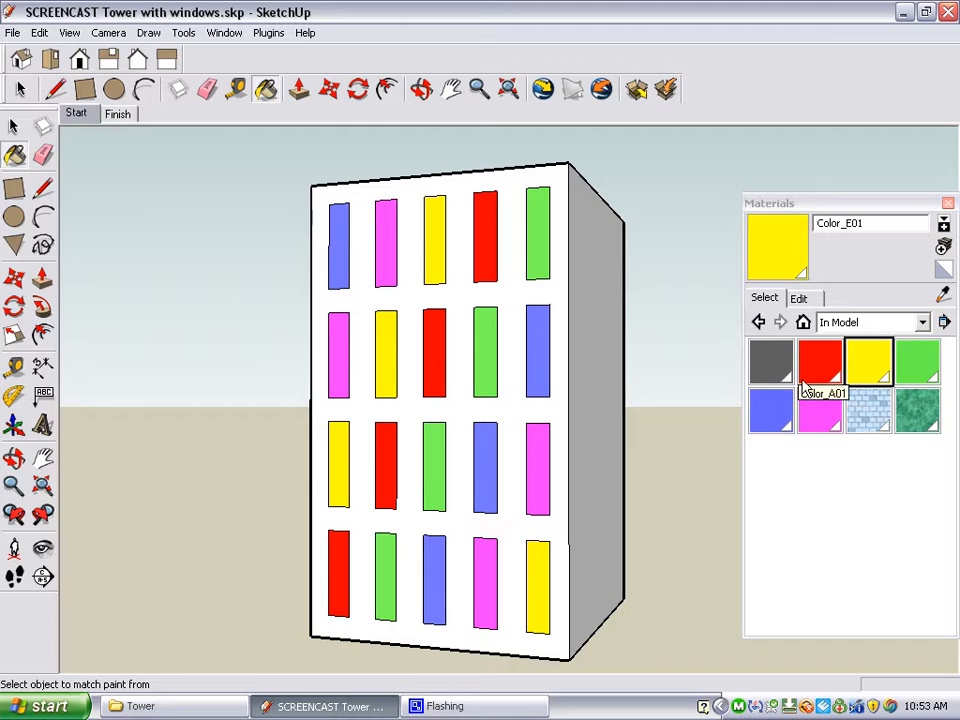
- Lower the red window colour's opacity to 49
{"action": "left_click", "coordinate": [798, 297]}
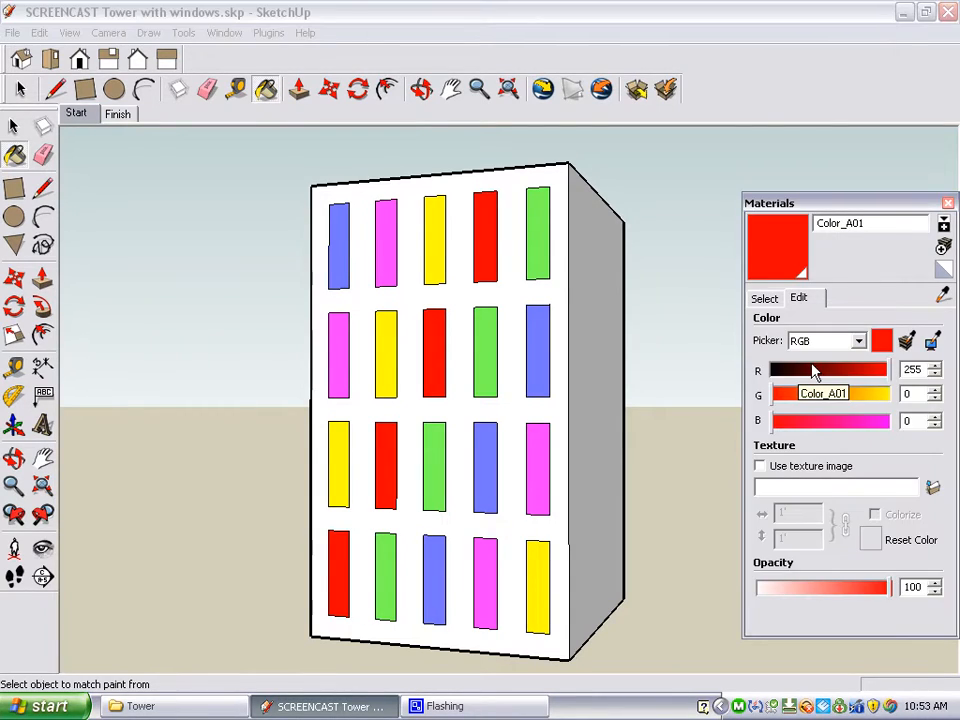
{"action": "mouse_move", "coordinate": [825, 540]}
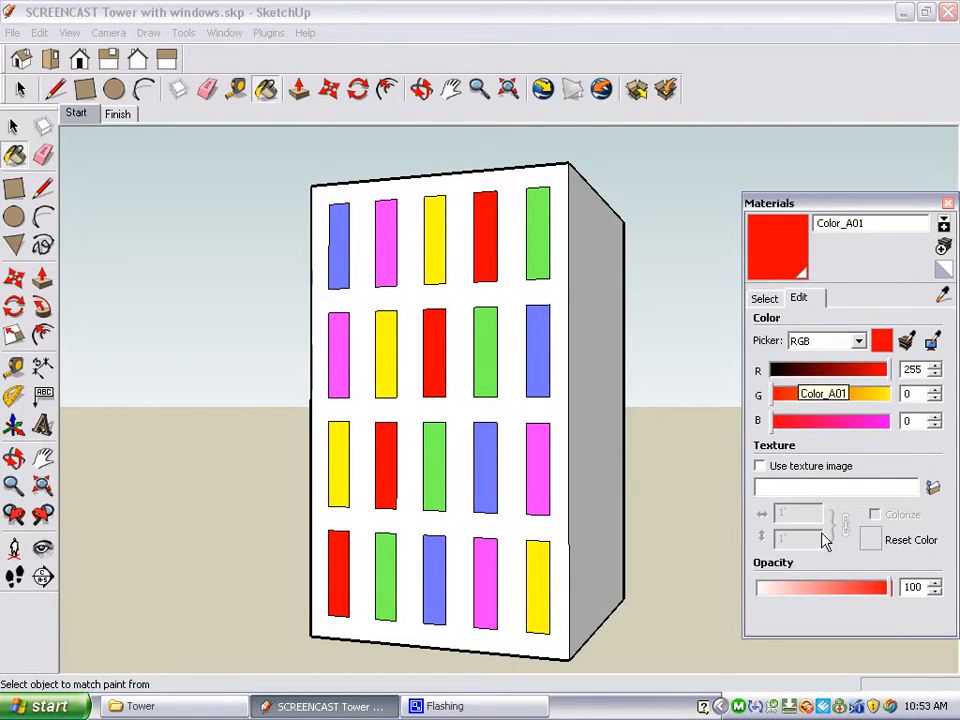
{"action": "mouse_move", "coordinate": [862, 615]}
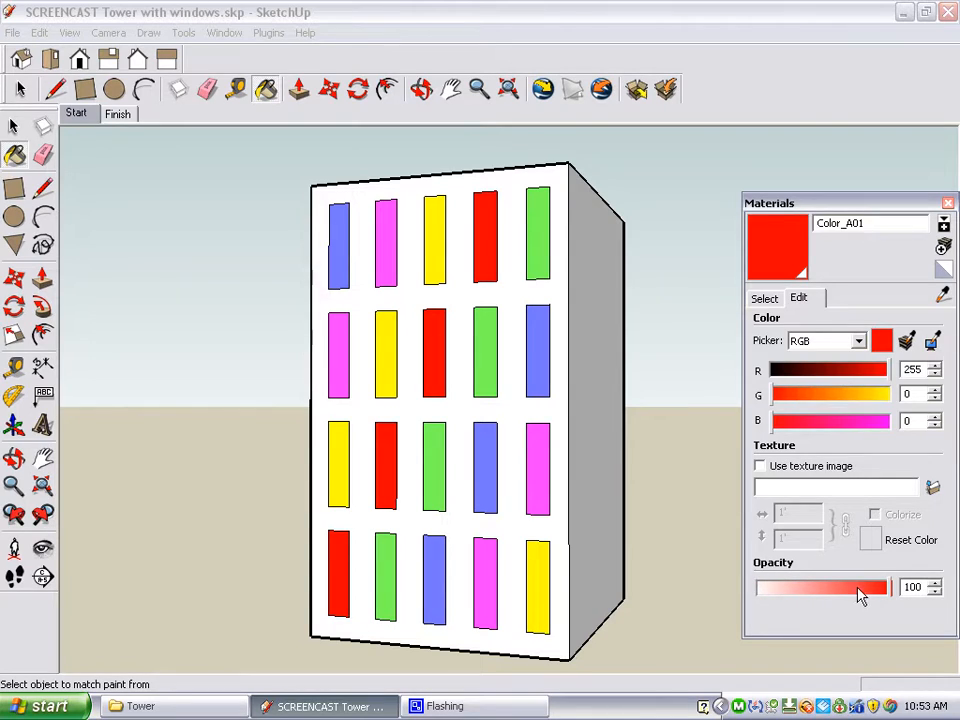
{"action": "left_click_drag", "start_coordinate": [888, 587], "coordinate": [870, 587]}
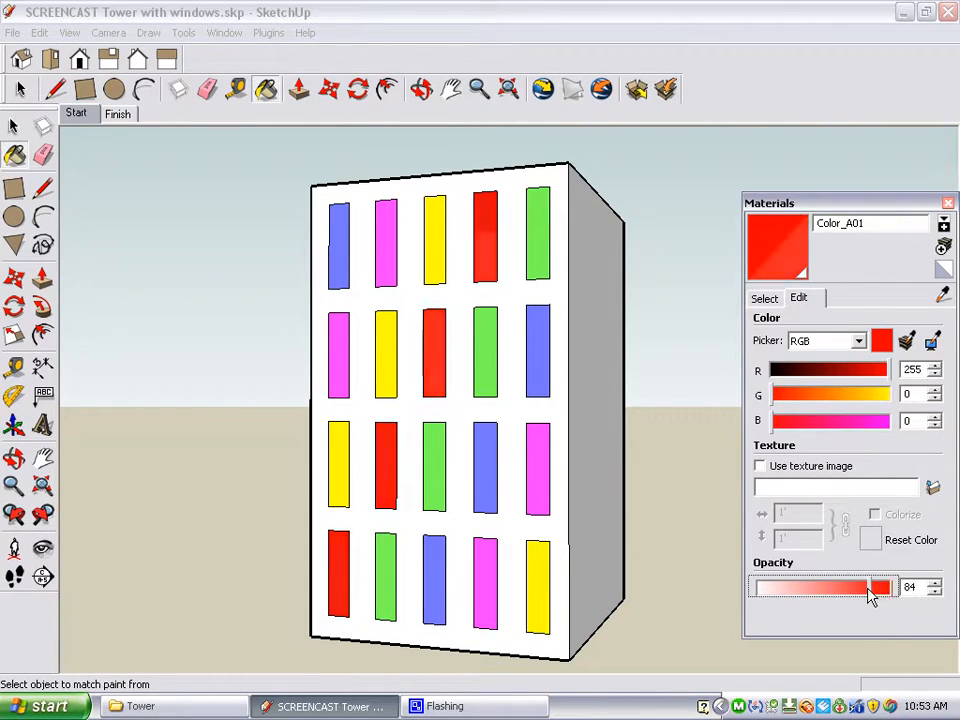
{"action": "left_click_drag", "start_coordinate": [868, 587], "coordinate": [820, 587]}
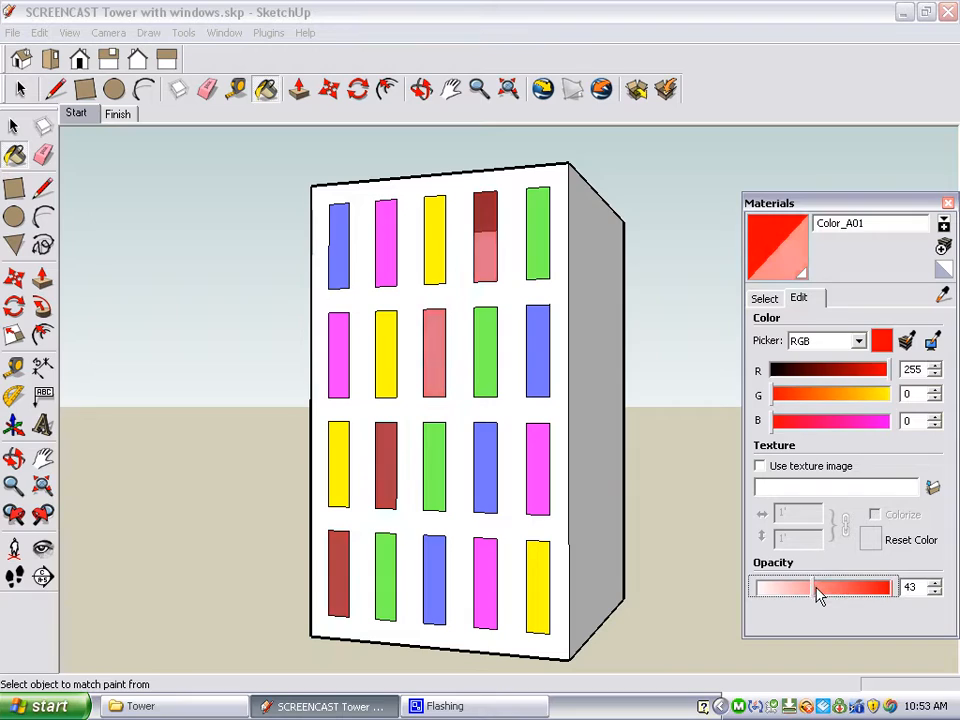
{"action": "left_click_drag", "start_coordinate": [815, 588], "coordinate": [830, 588]}
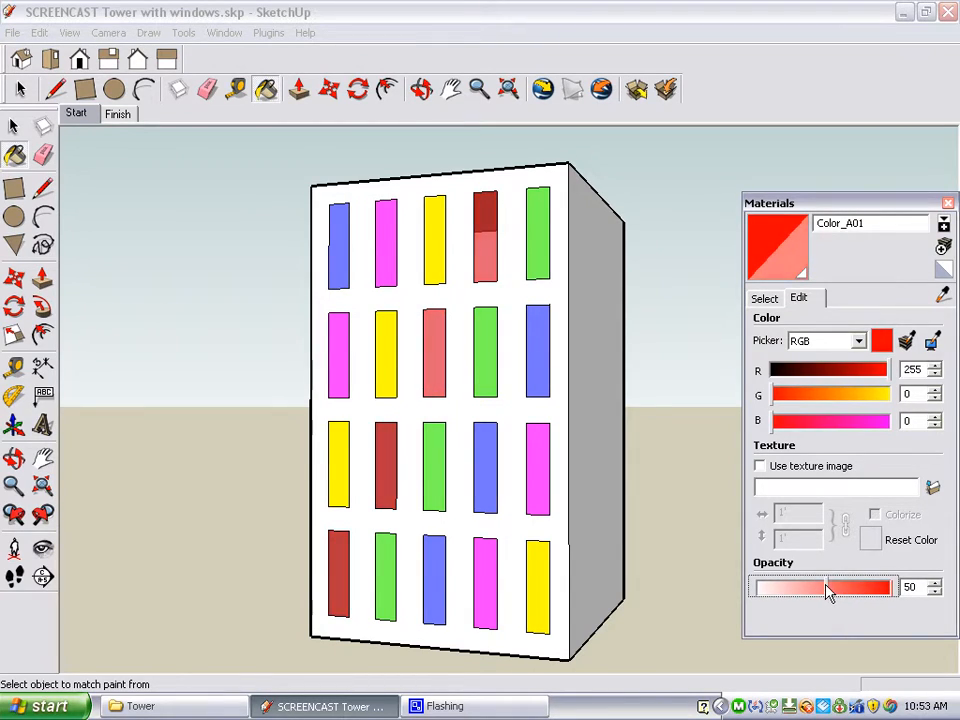
{"action": "left_click_drag", "start_coordinate": [830, 587], "coordinate": [826, 587]}
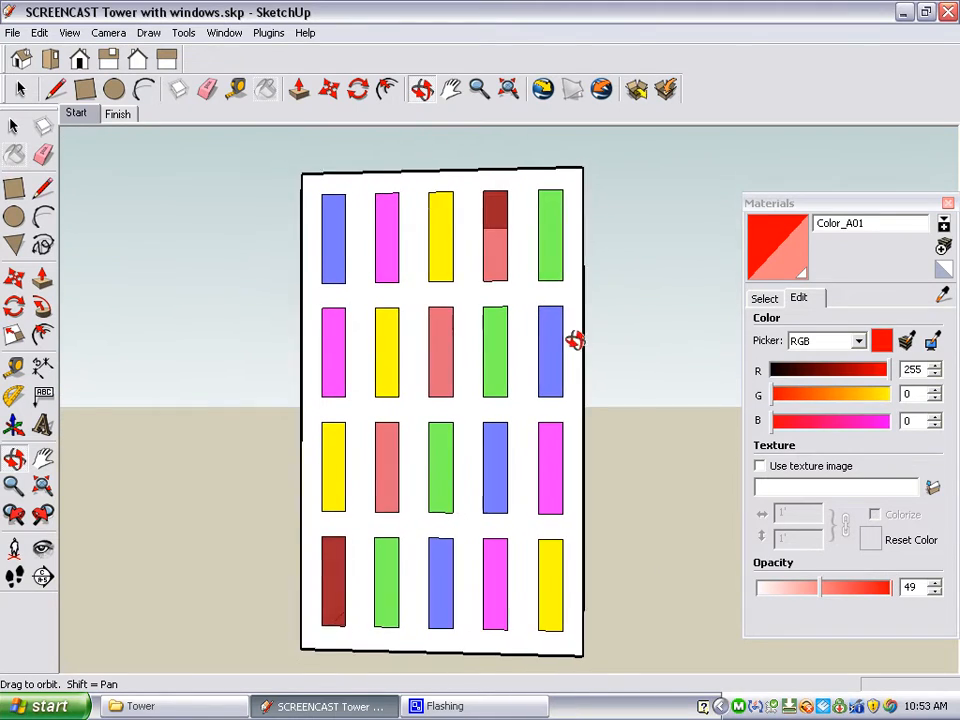
- Orbit the tower, then sample the green window colour and lower its opacity
{"action": "left_click_drag", "start_coordinate": [575, 340], "coordinate": [517, 350]}
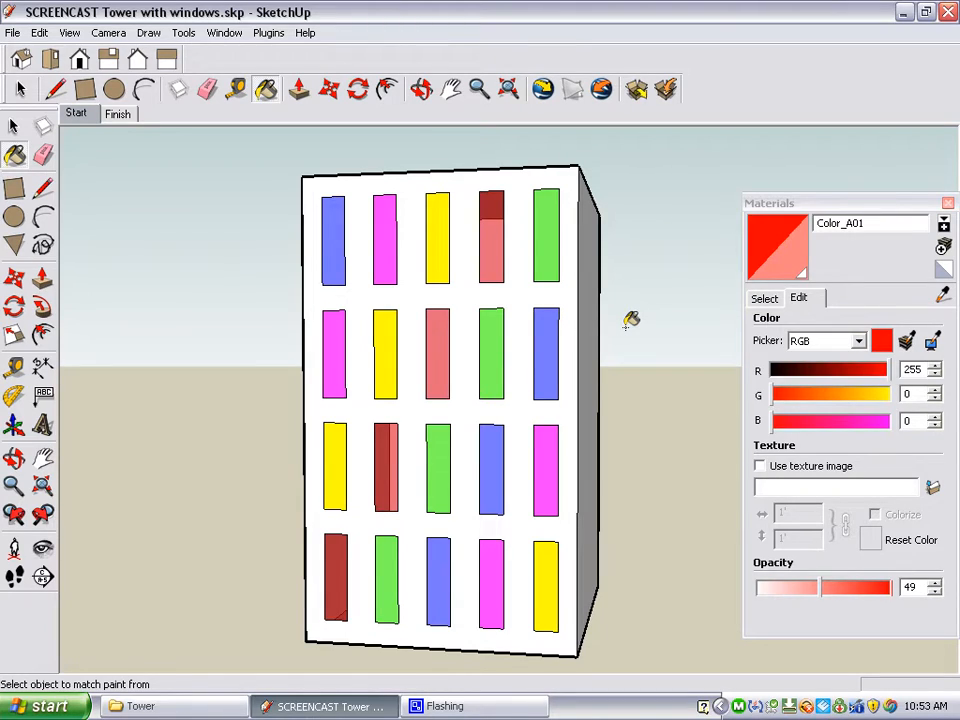
{"action": "mouse_move", "coordinate": [671, 320]}
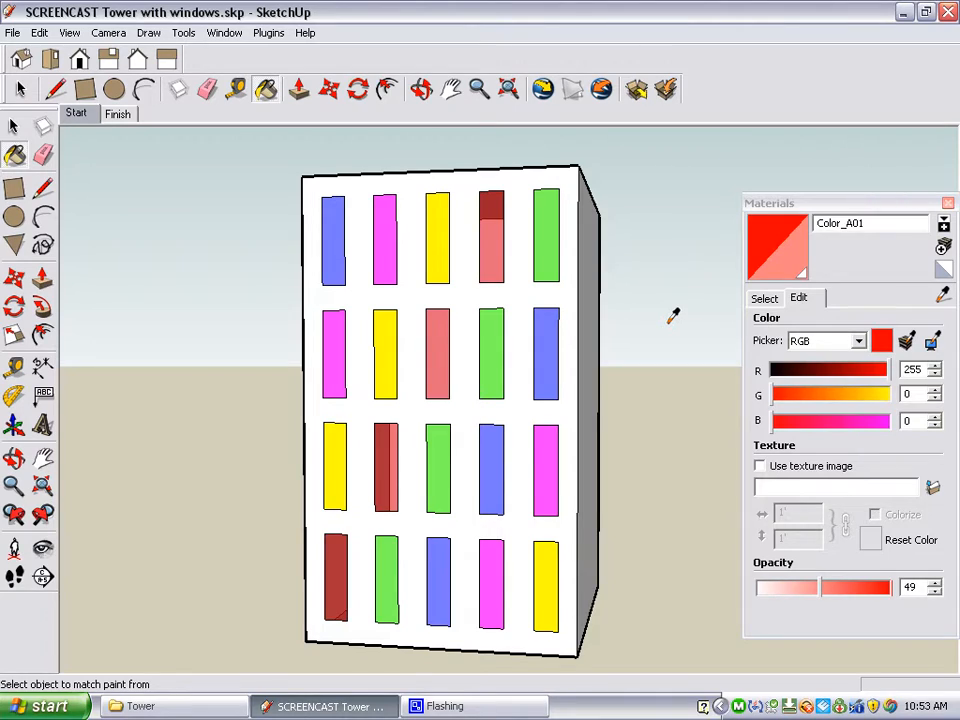
{"action": "left_click", "coordinate": [543, 235]}
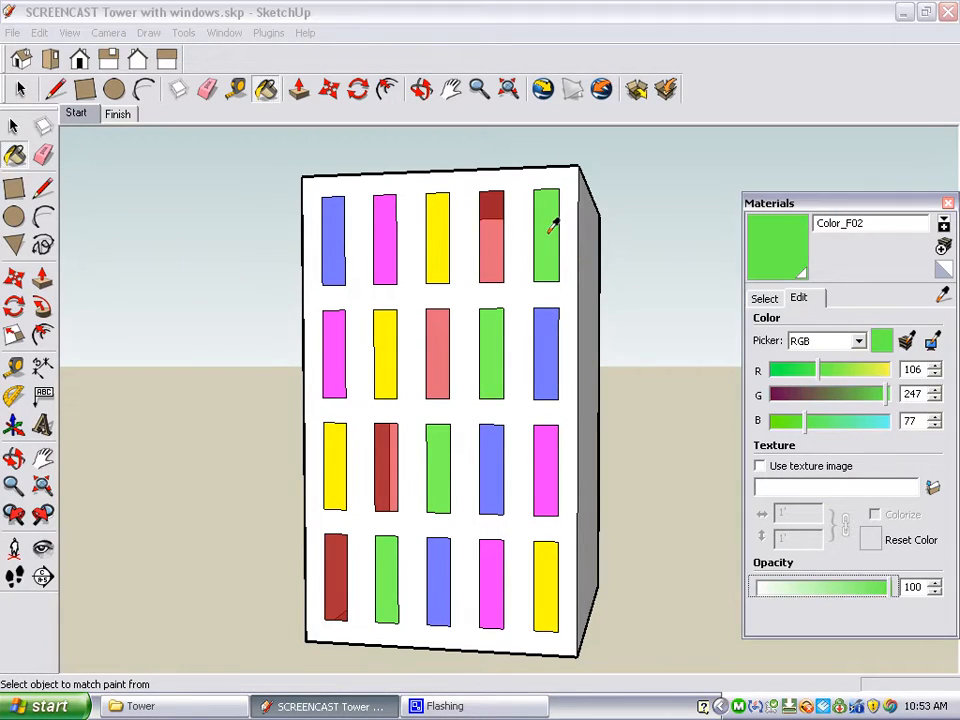
{"action": "left_click_drag", "start_coordinate": [895, 587], "coordinate": [818, 587]}
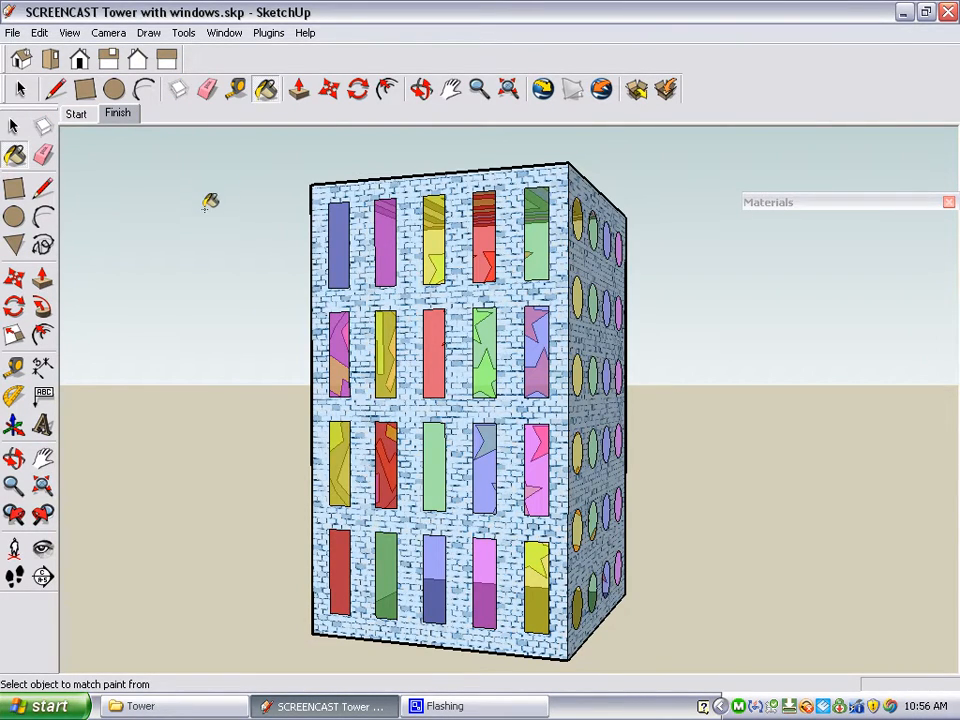
- Switch to the Finish scene showing the completed tower
{"action": "left_click", "coordinate": [423, 87]}
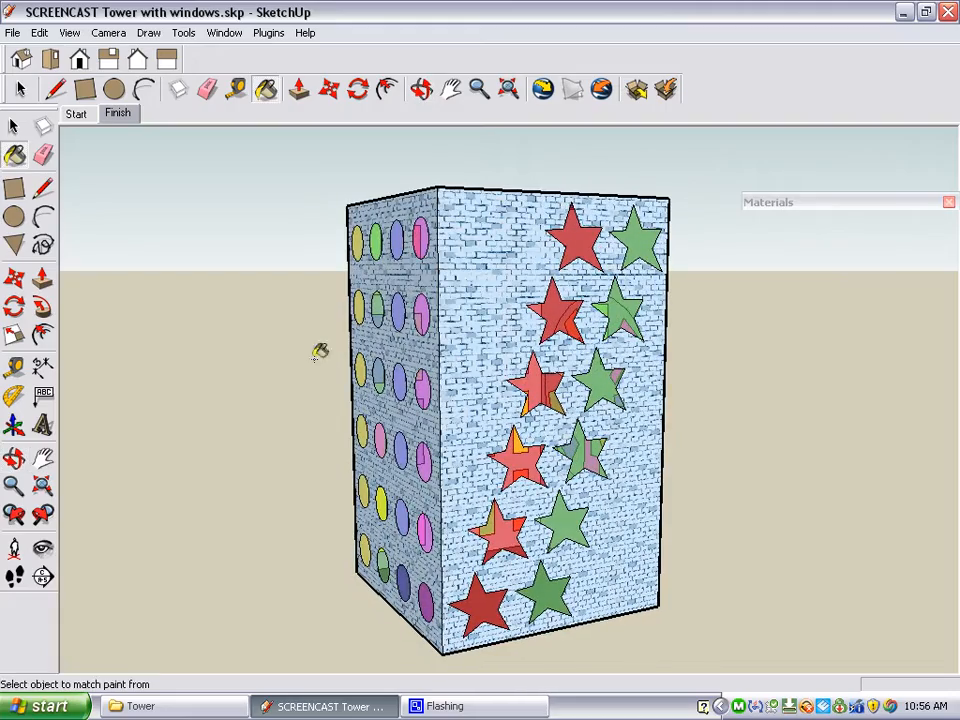
{"action": "mouse_move", "coordinate": [296, 521]}
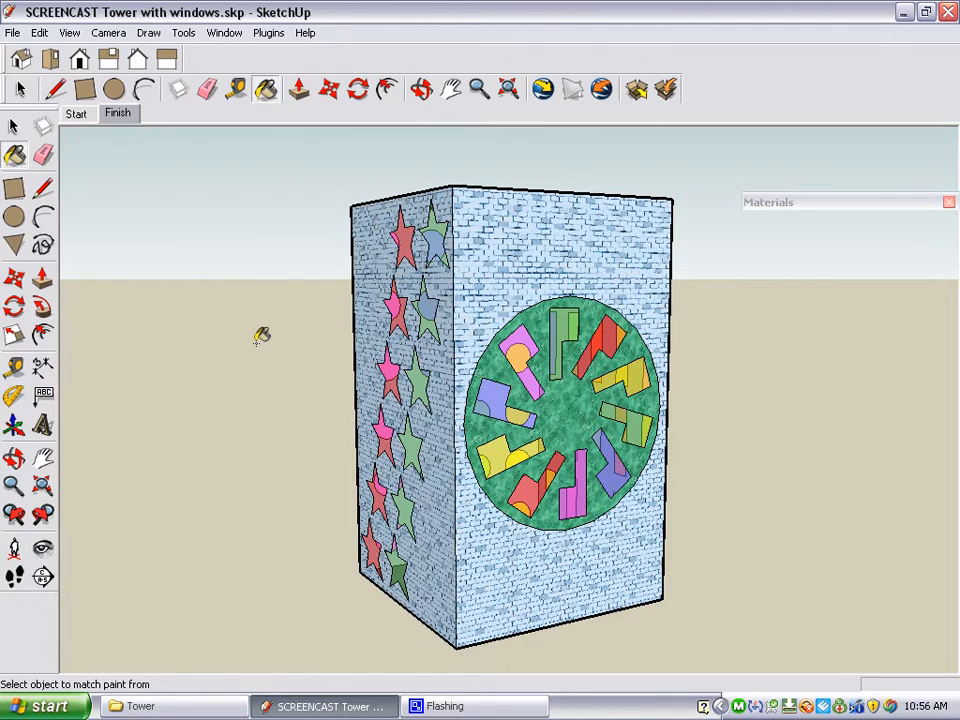
{"action": "mouse_move", "coordinate": [287, 273]}
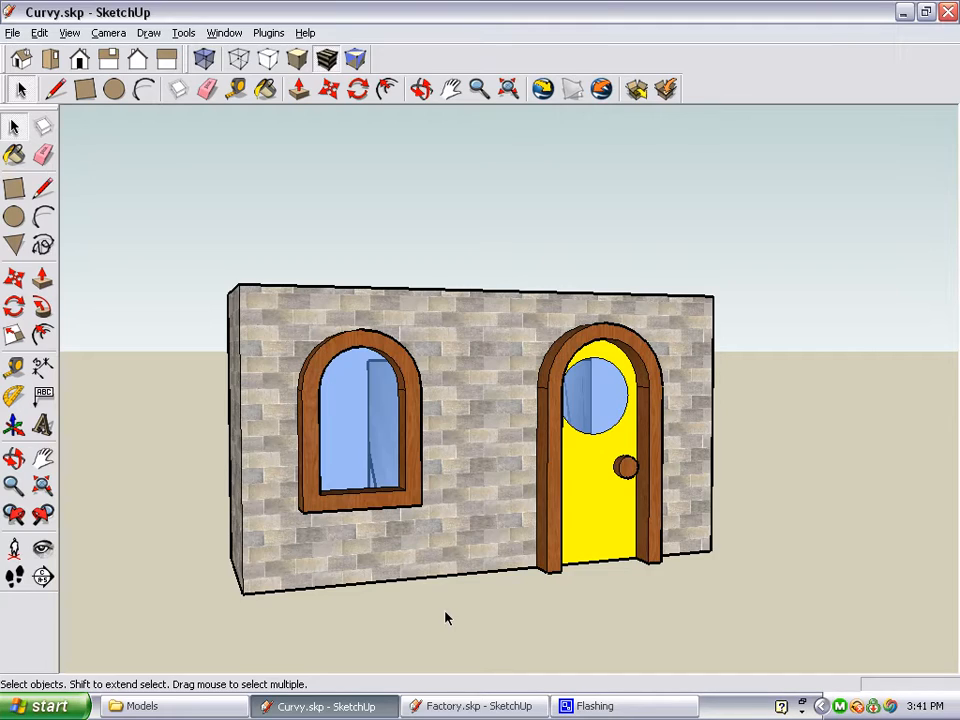
{"action": "mouse_move", "coordinate": [185, 238]}
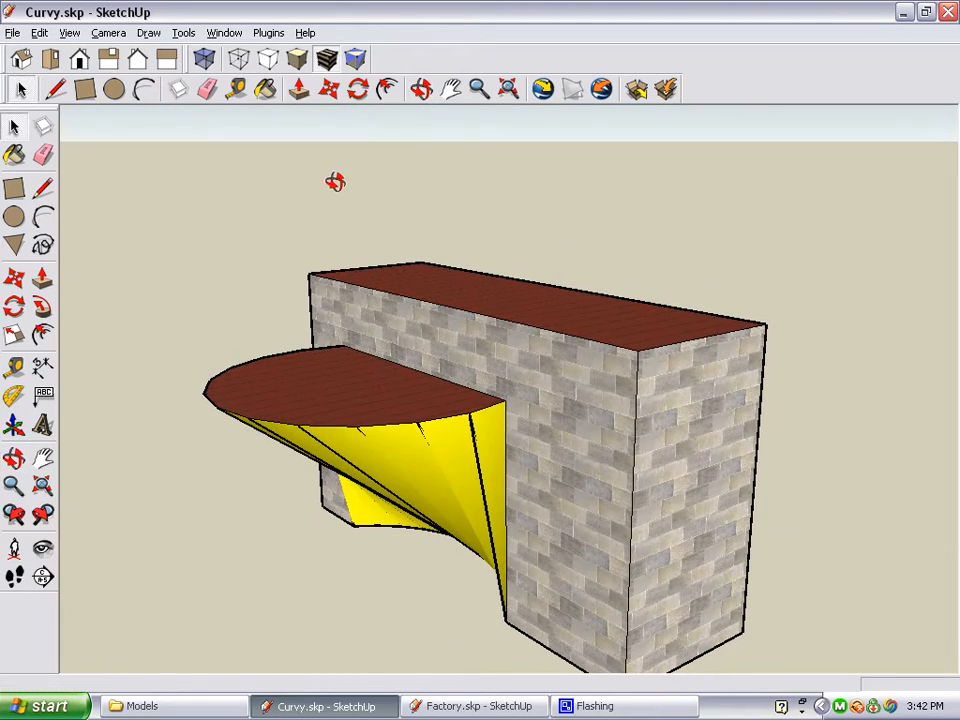
- Switch to the Factory.skp model from the taskbar
{"action": "left_click", "coordinate": [470, 706]}
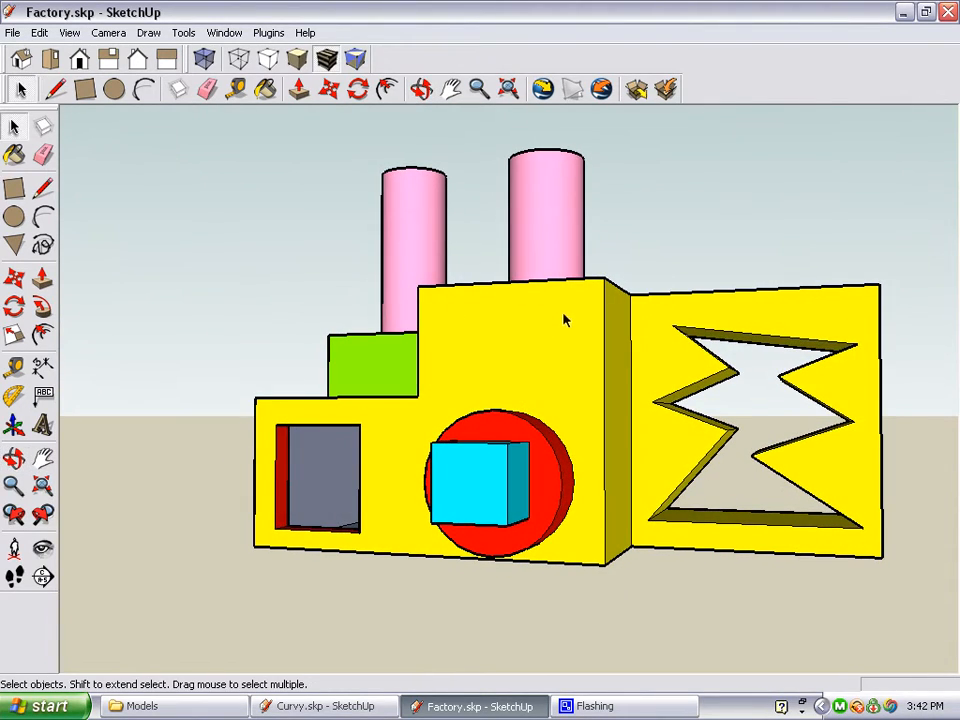
{"action": "mouse_move", "coordinate": [713, 414]}
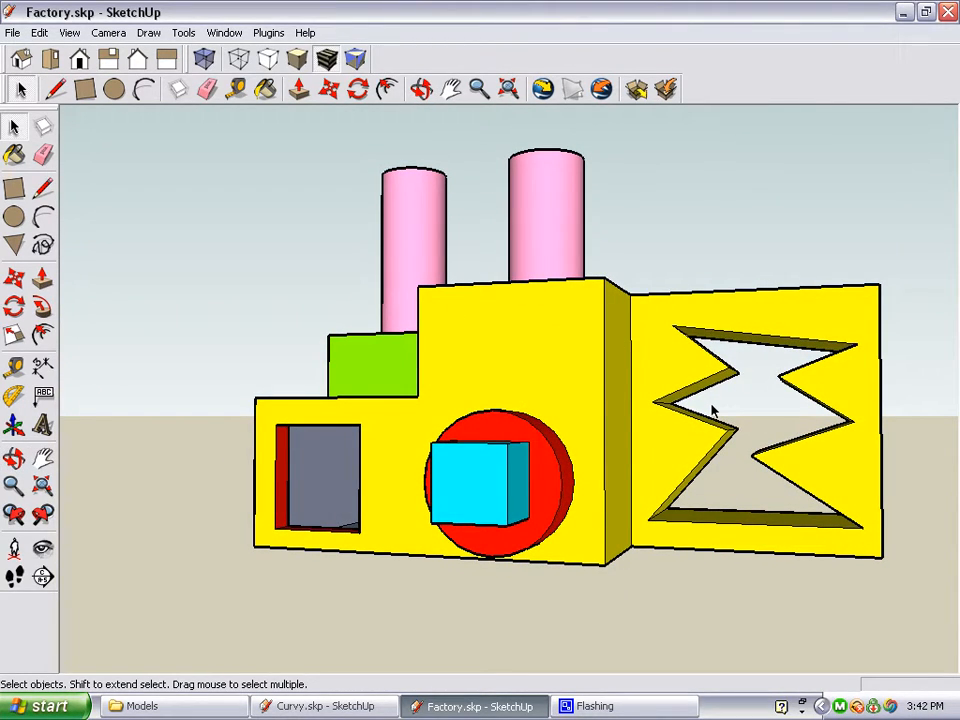